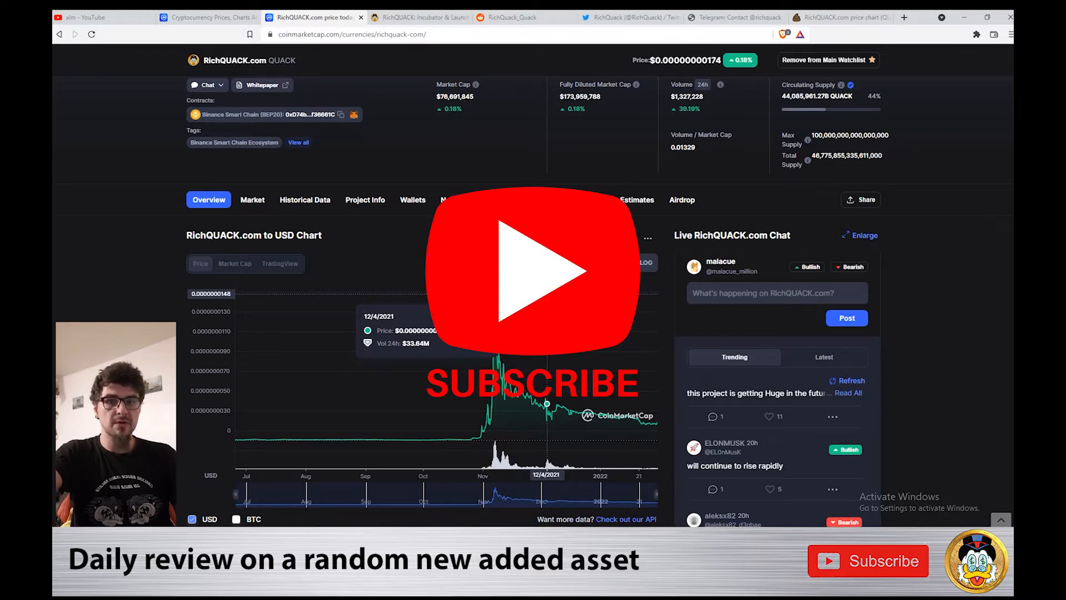
Review QUACK's trading markets and the QUACK/BNB chart on PooCoin, then return to the RichQUACK.com overview.
left_click(419, 18)
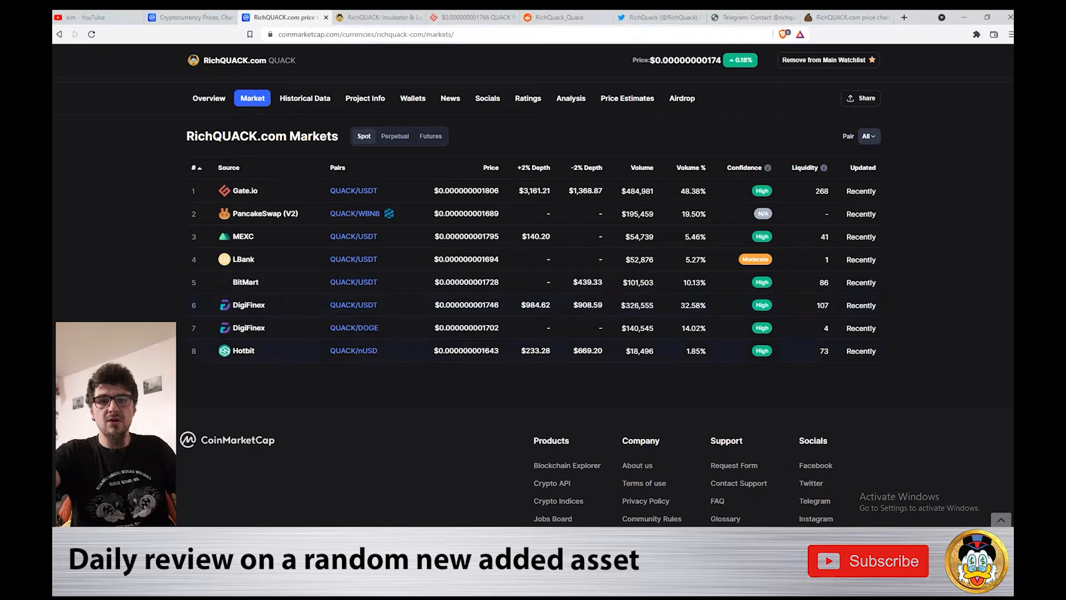
left_click(851, 16)
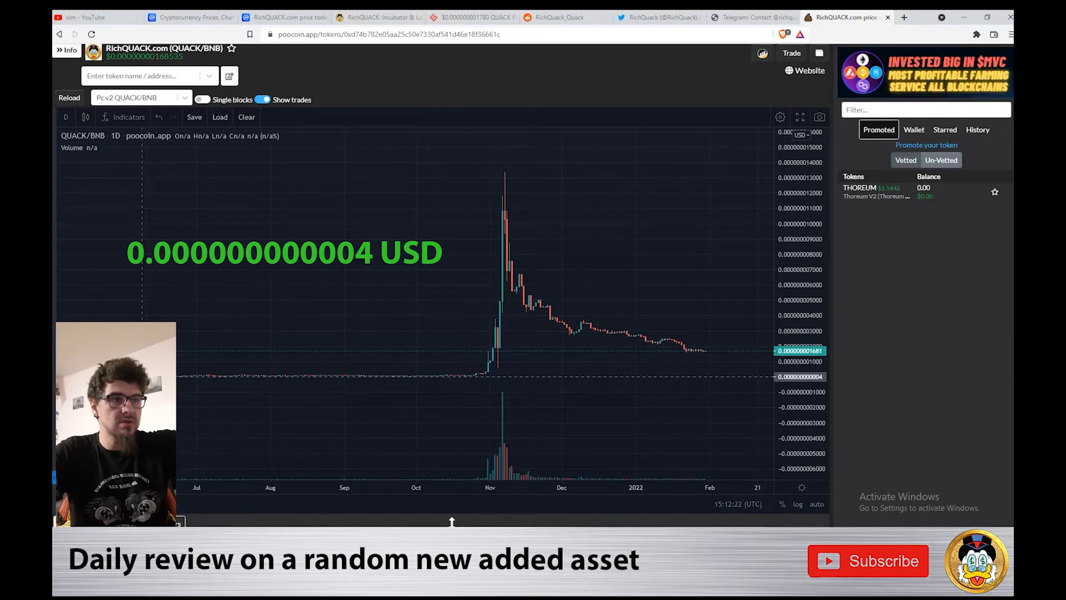
left_click(274, 18)
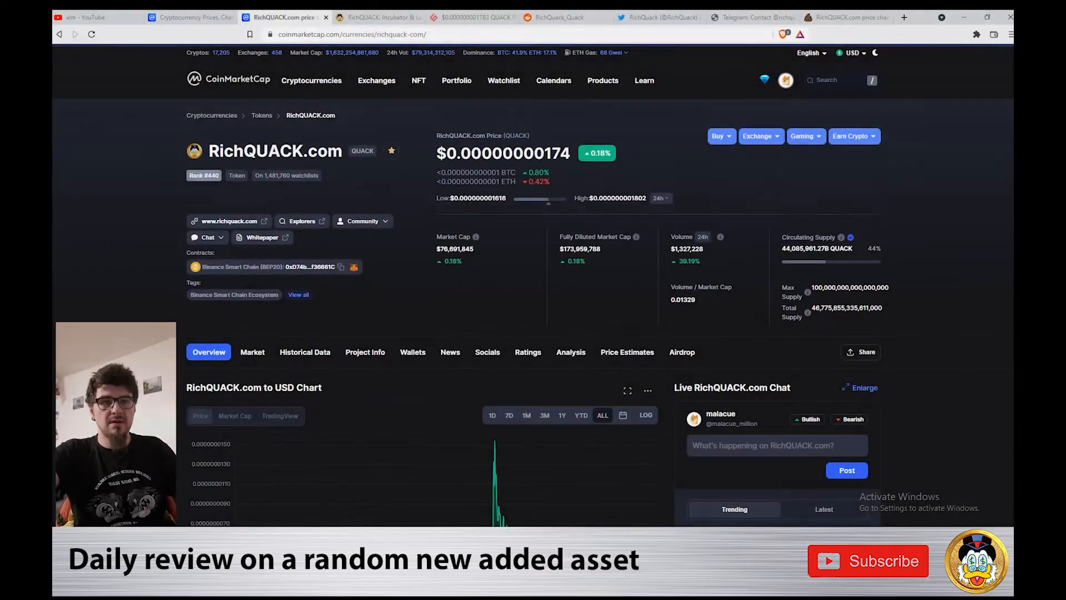
Narrow the RichQUACK price chart from all-time to 3 months and then to 1 month.
scroll("down", 3)
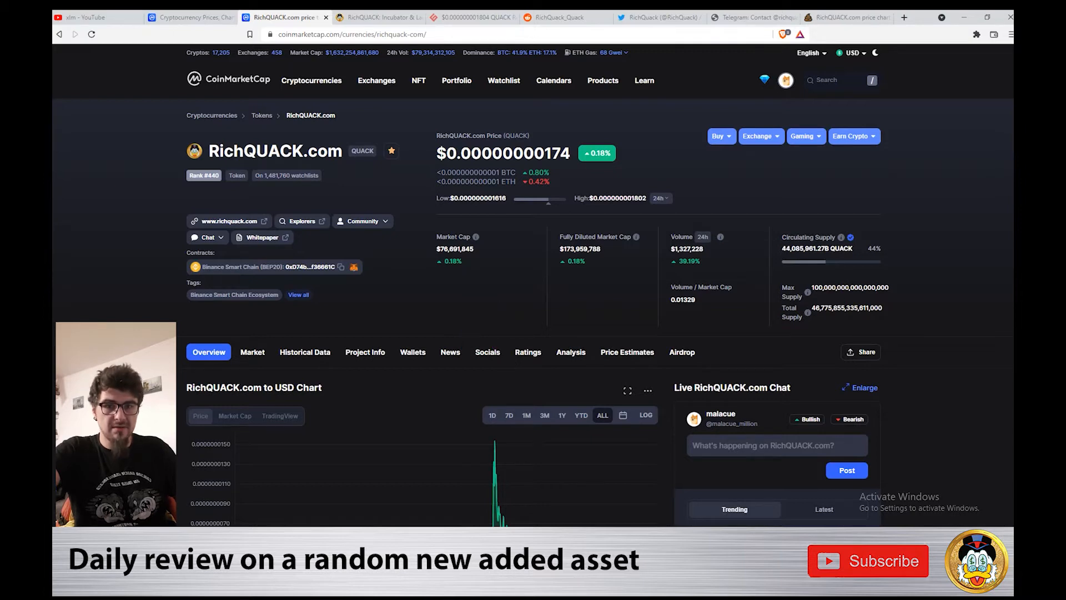
scroll("down", 3)
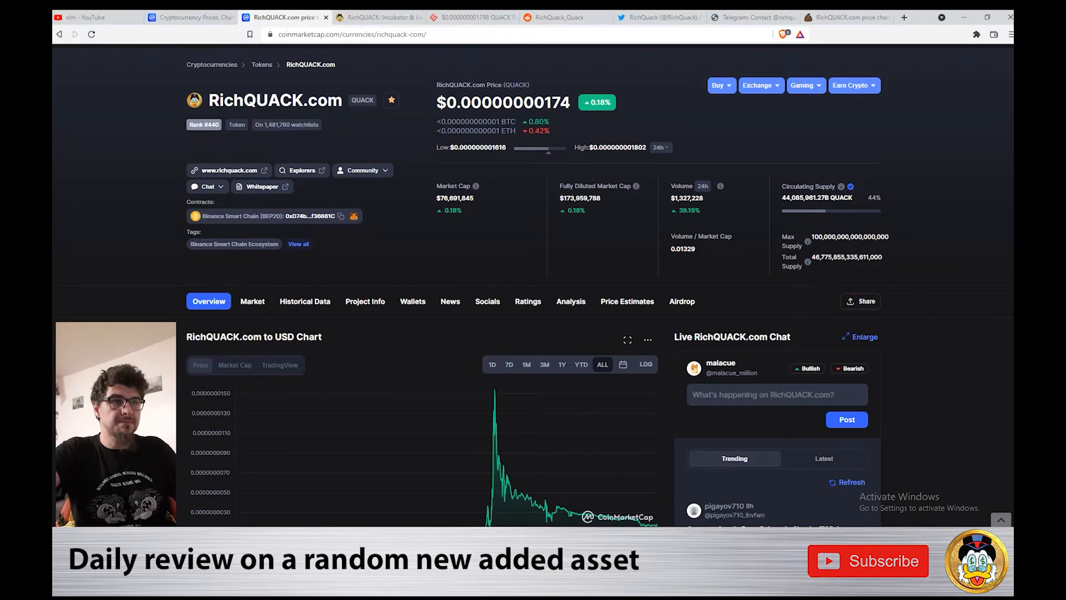
scroll("down", 3)
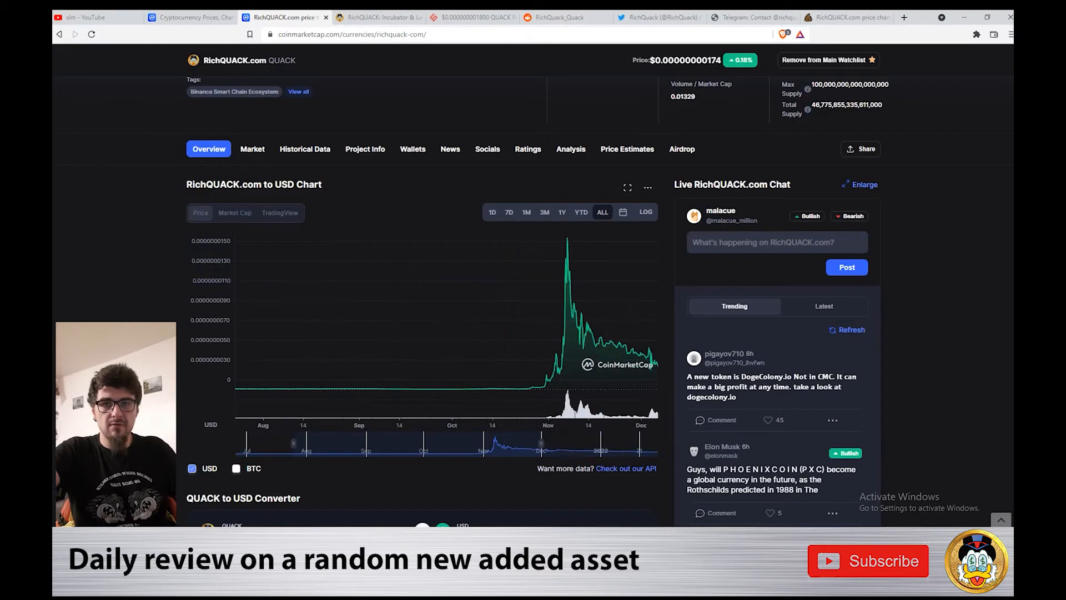
mouse_move(247, 389)
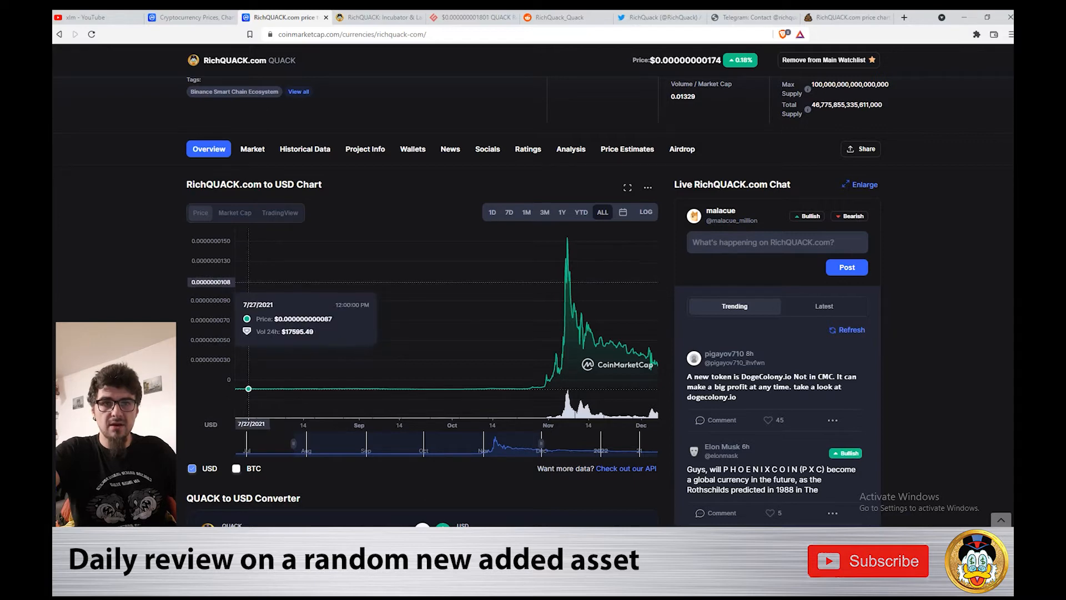
mouse_move(562, 336)
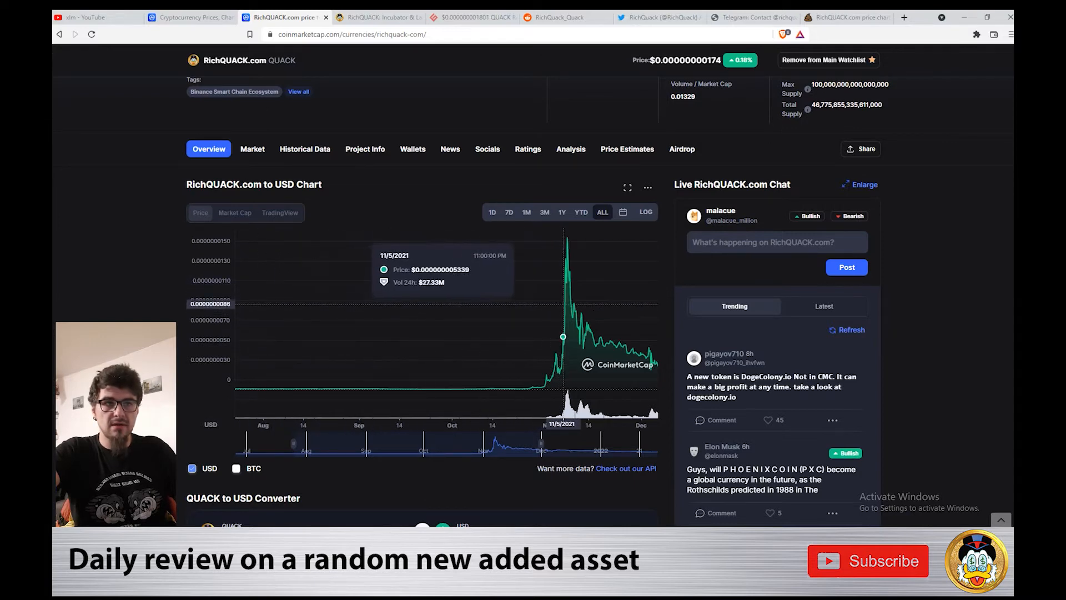
mouse_move(566, 236)
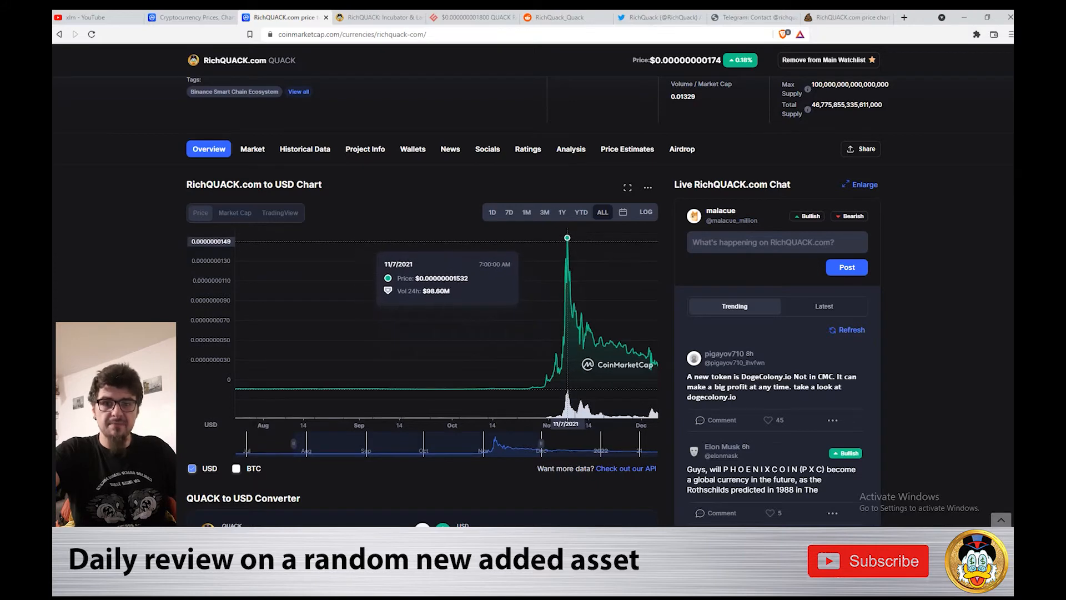
mouse_move(651, 351)
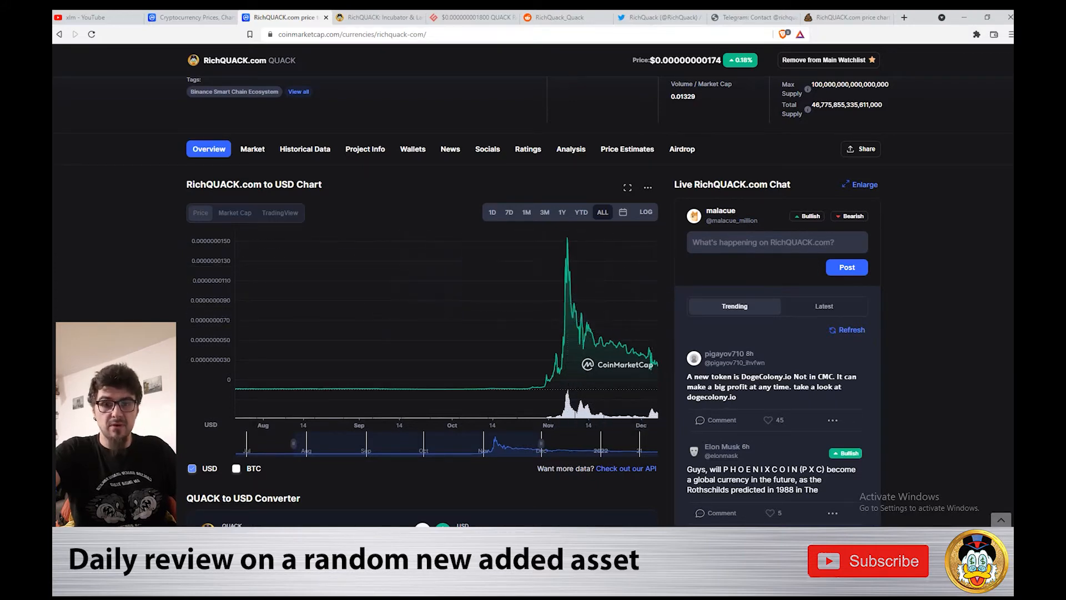
left_click(544, 212)
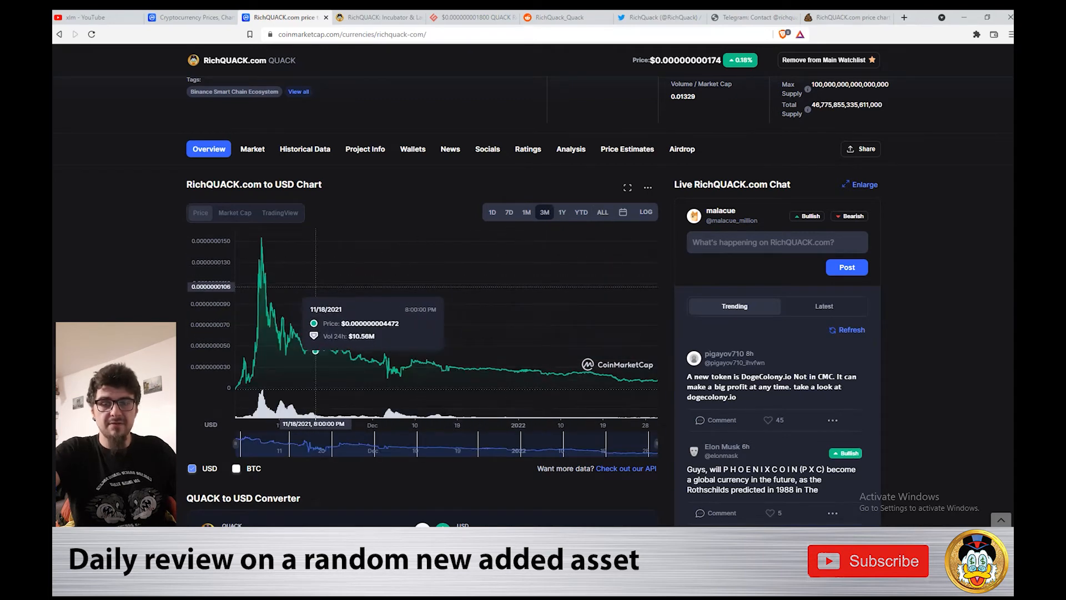
left_click(527, 212)
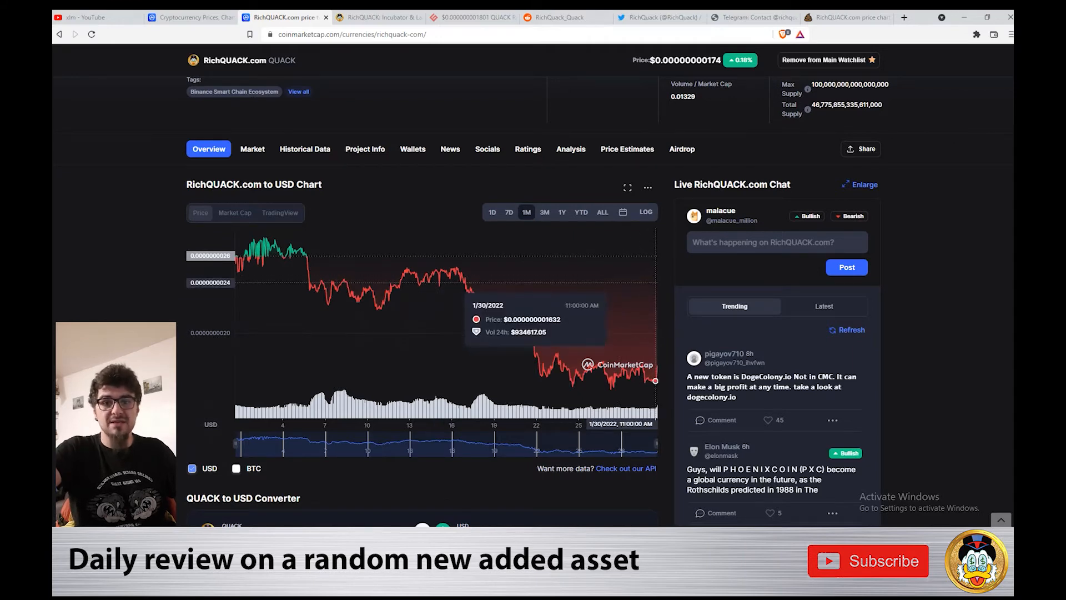
scroll("up", 3)
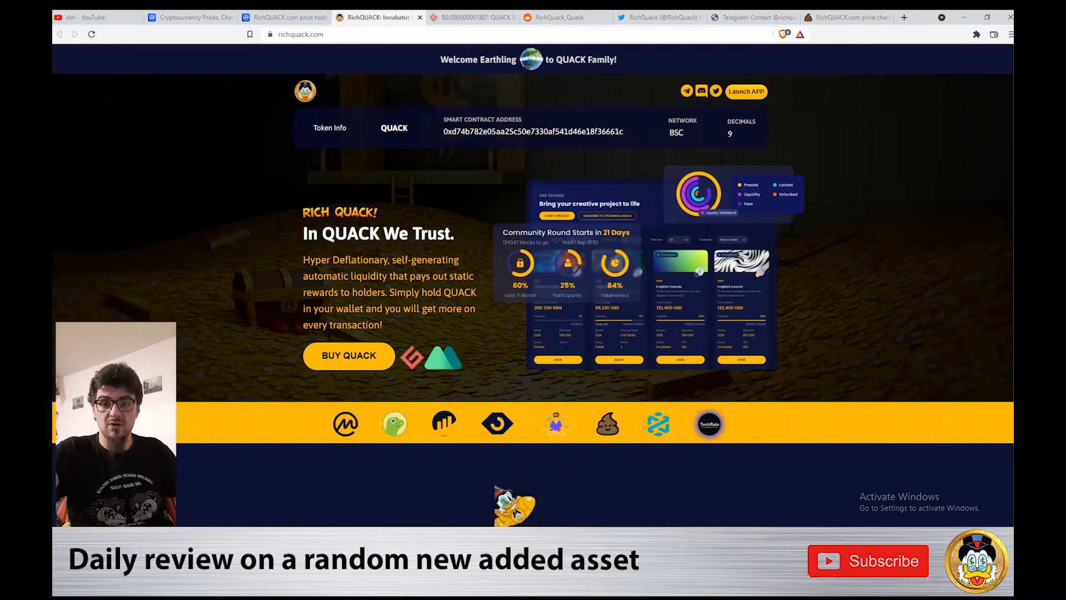
scroll("down", 3)
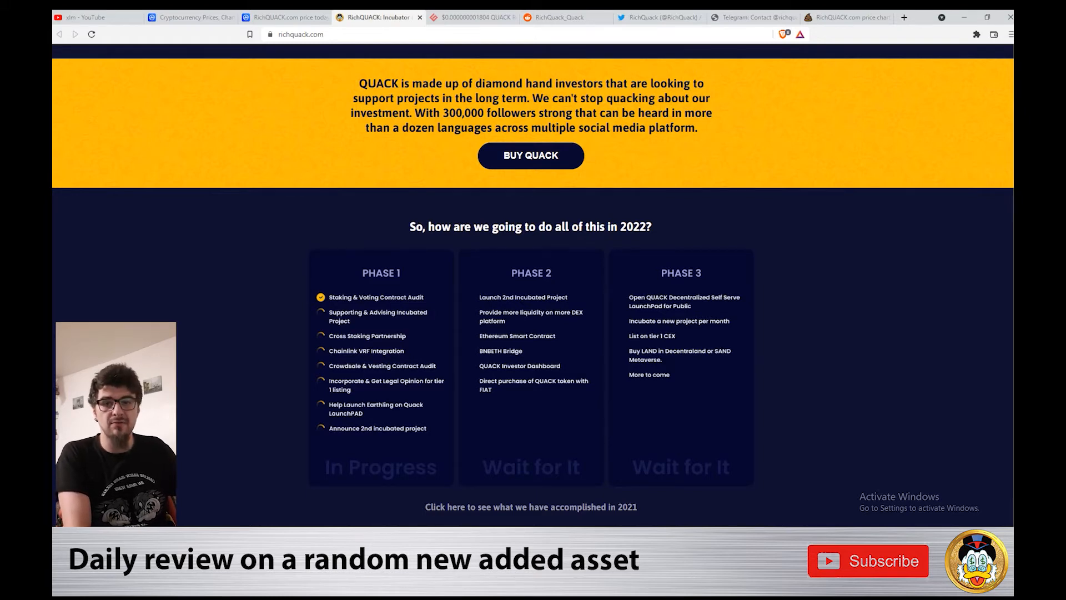
scroll("up", 3)
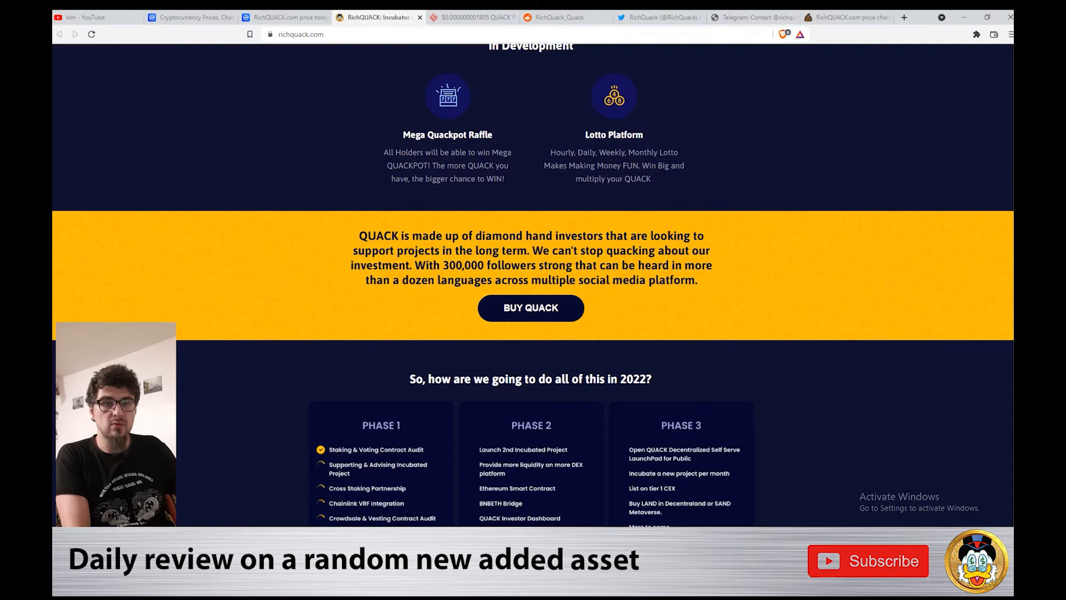
scroll("up", 3)
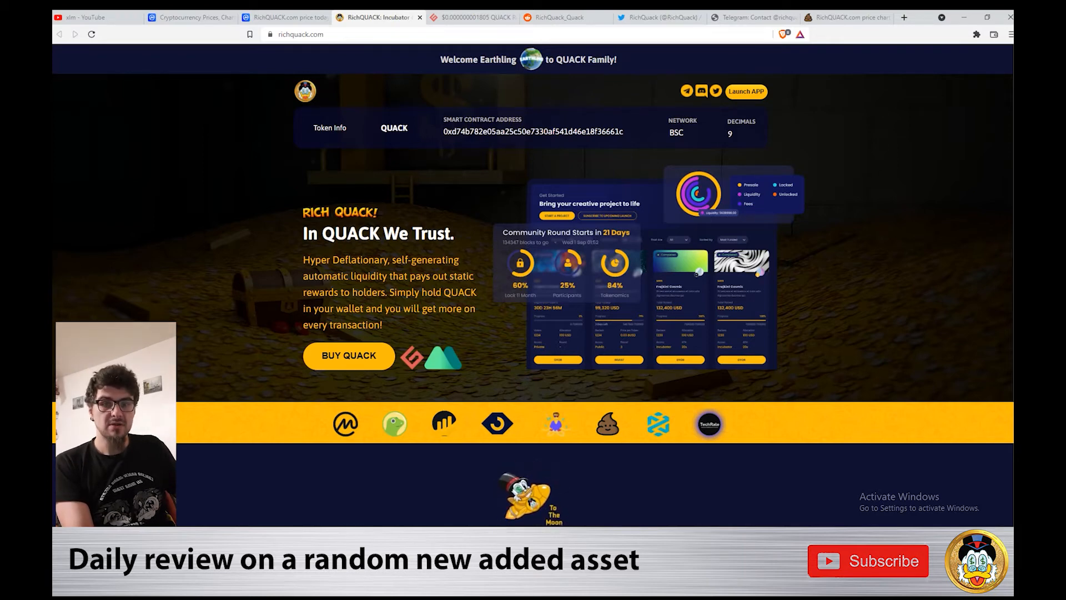
scroll("down", 3)
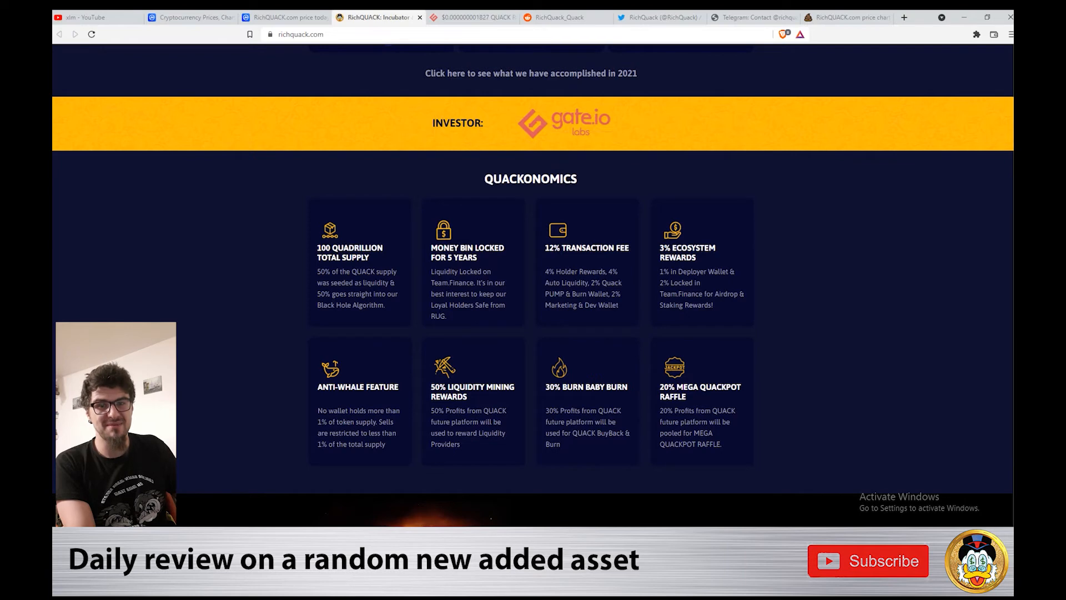
scroll("down", 3)
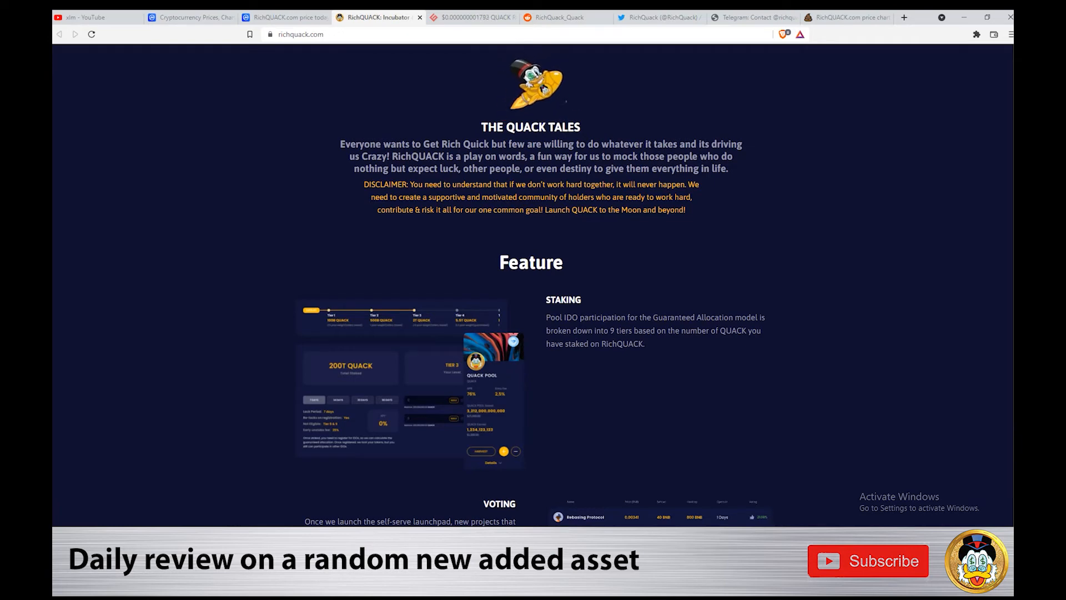
scroll("down", 3)
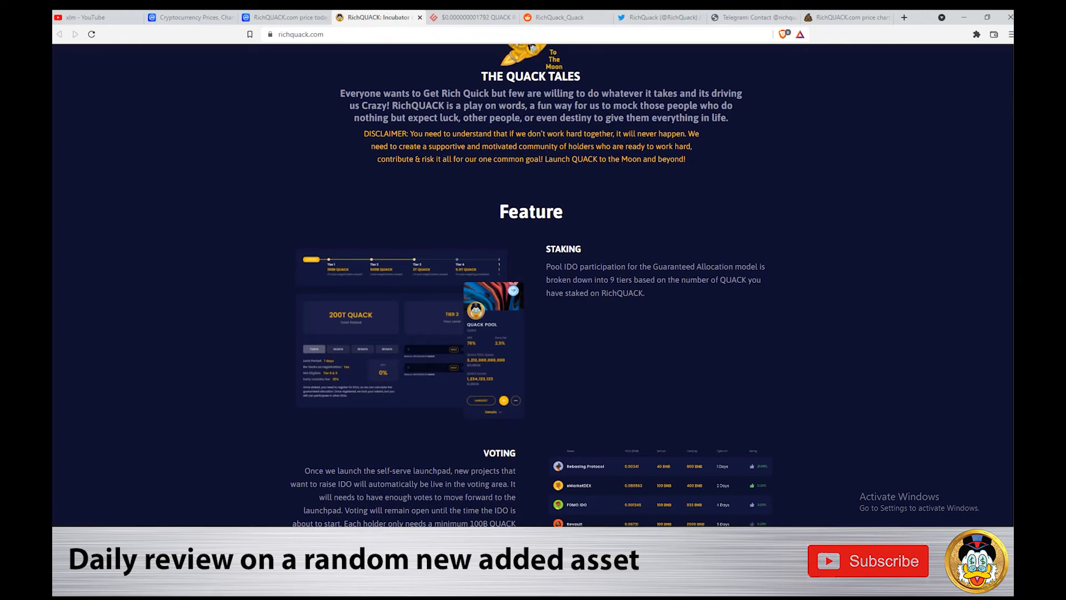
scroll("down", 3)
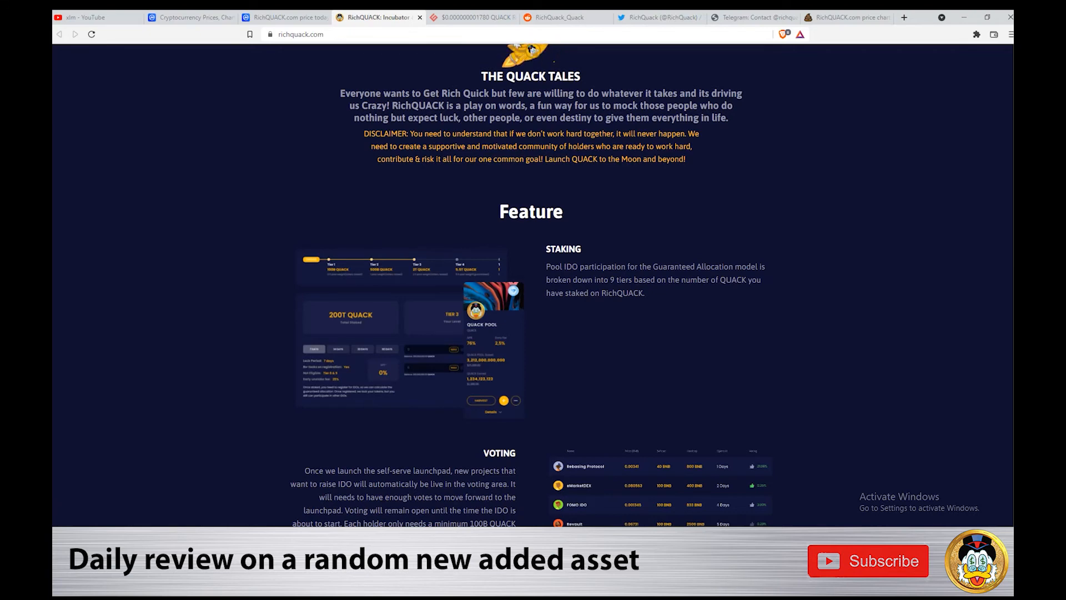
scroll("down", 3)
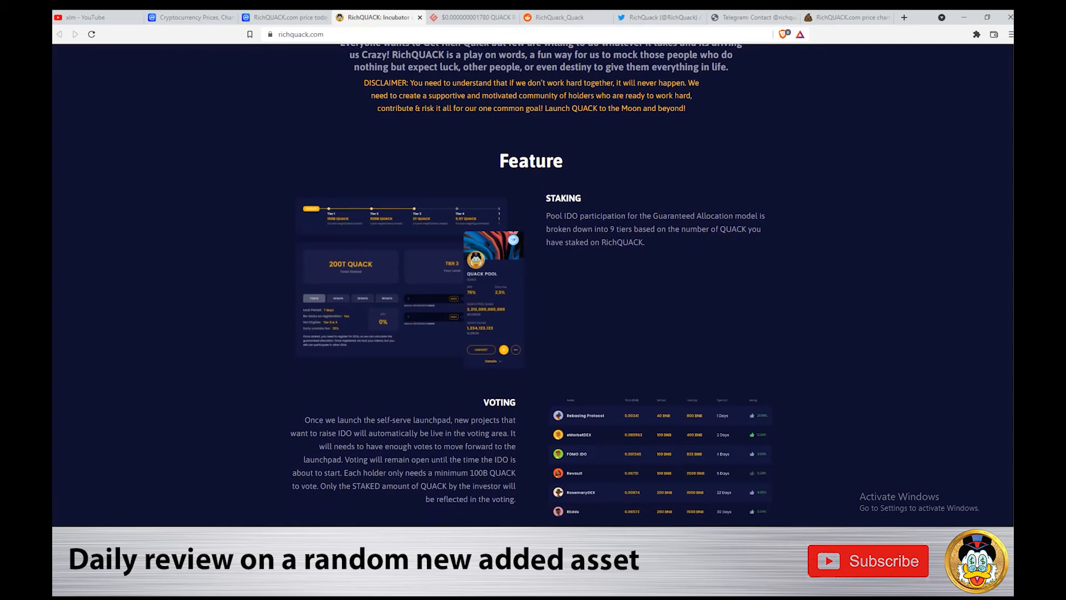
scroll("up", 3)
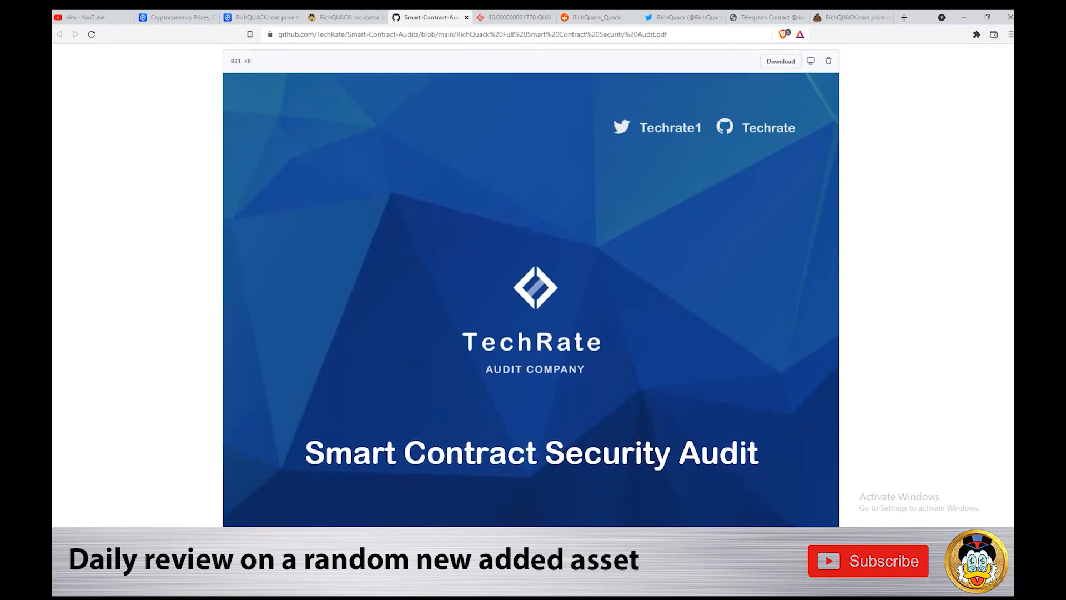
Scroll the TechRate RichQuack audit PDF down to its Audit Details page.
scroll("down", 3)
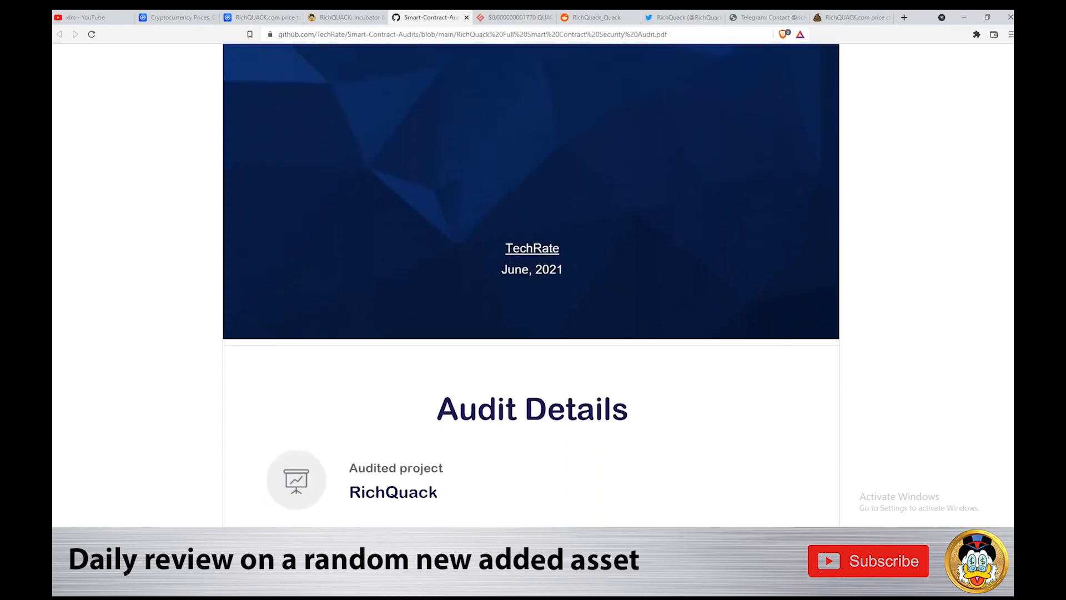
scroll("down", 3)
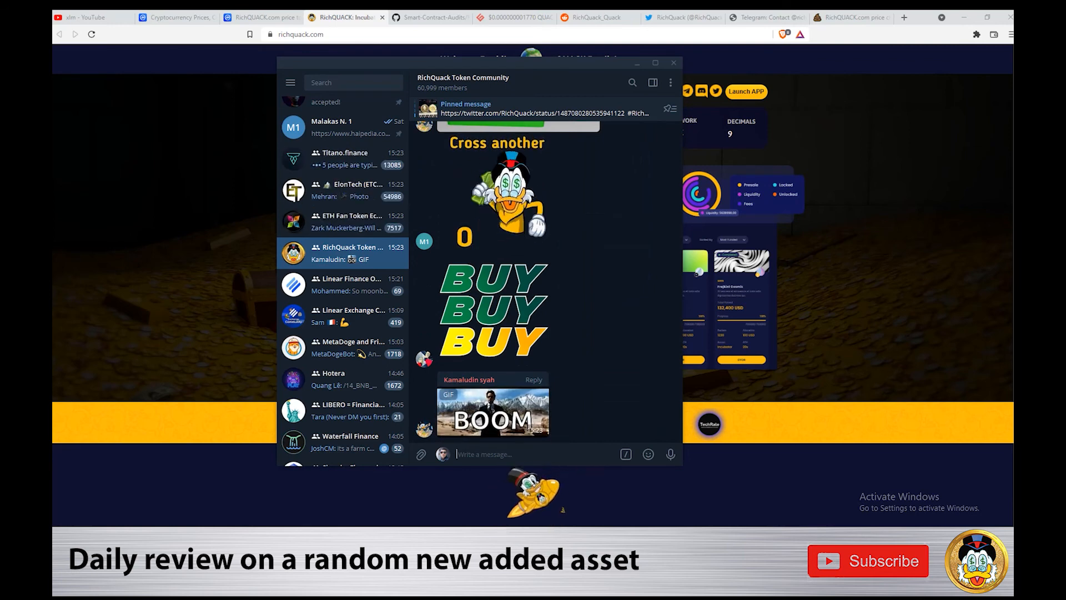
Type 'hello frie' in the RichQuack Telegram chat, then move on to the RichQuack_Quack subreddit.
type("hello frie")
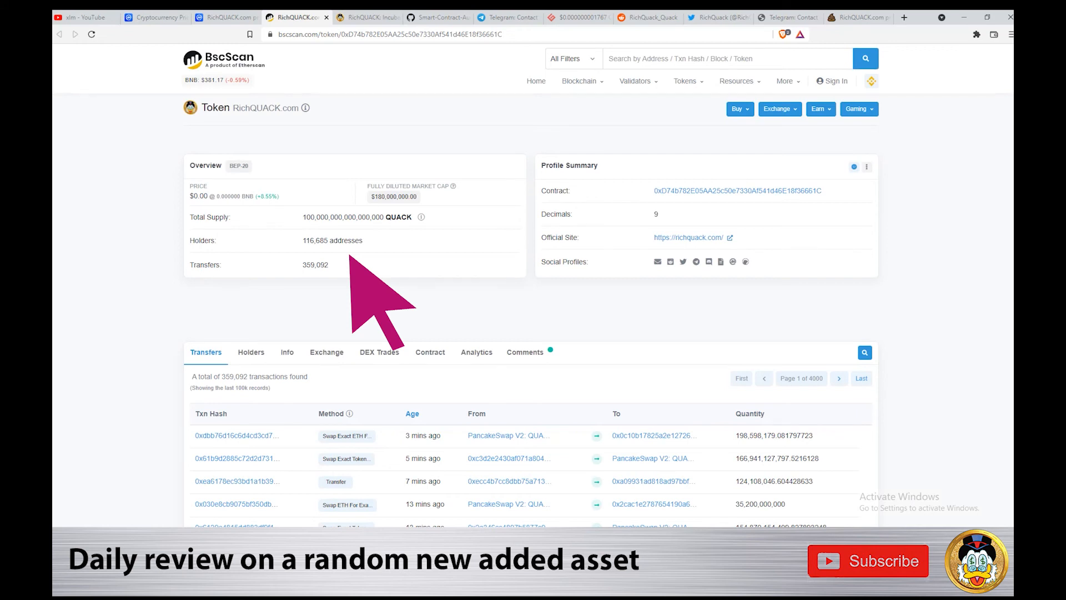
scroll("down", 3)
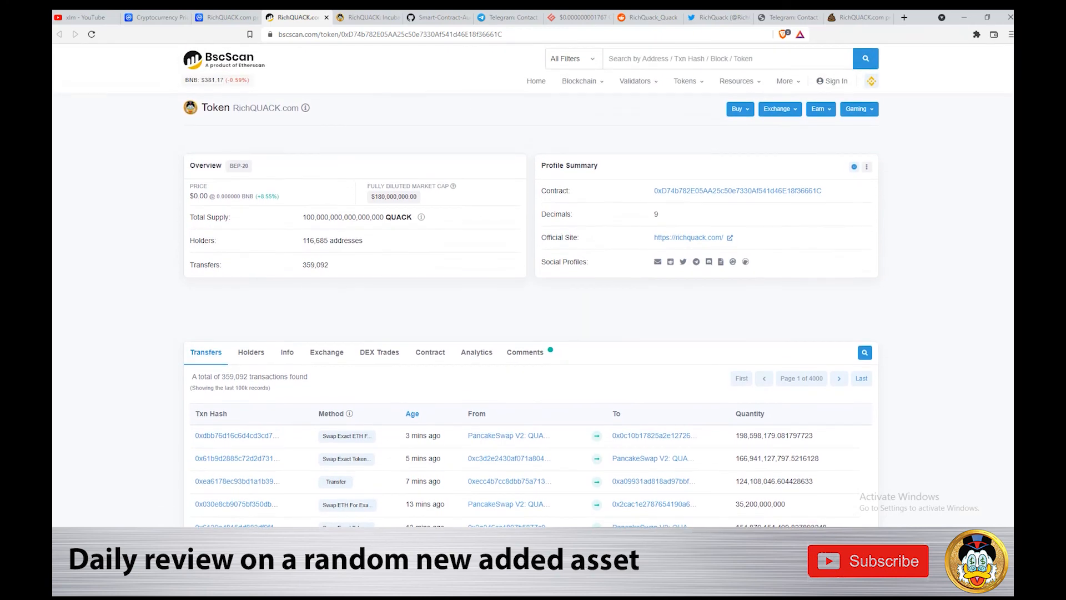
left_click(649, 18)
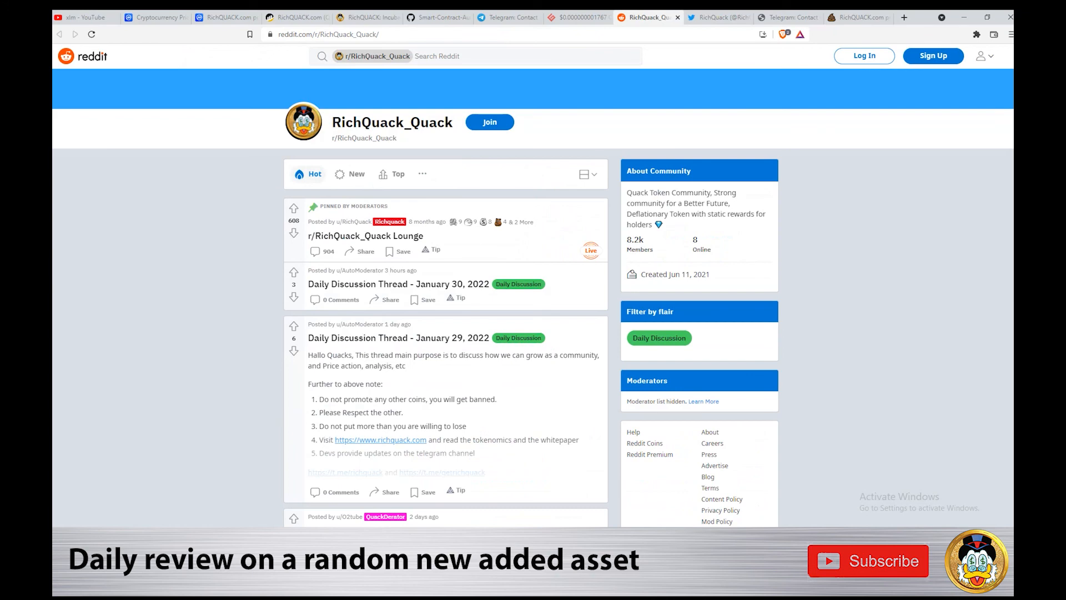